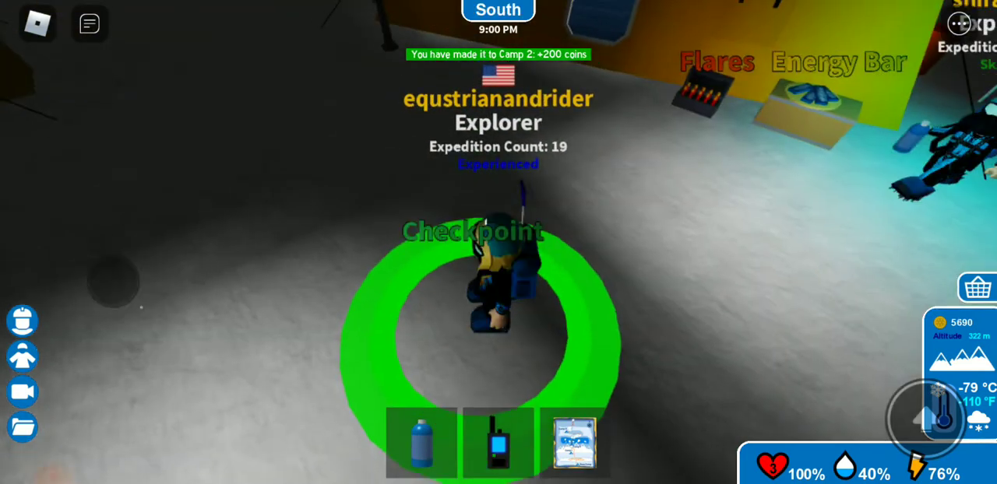
pyautogui.click(422, 443)
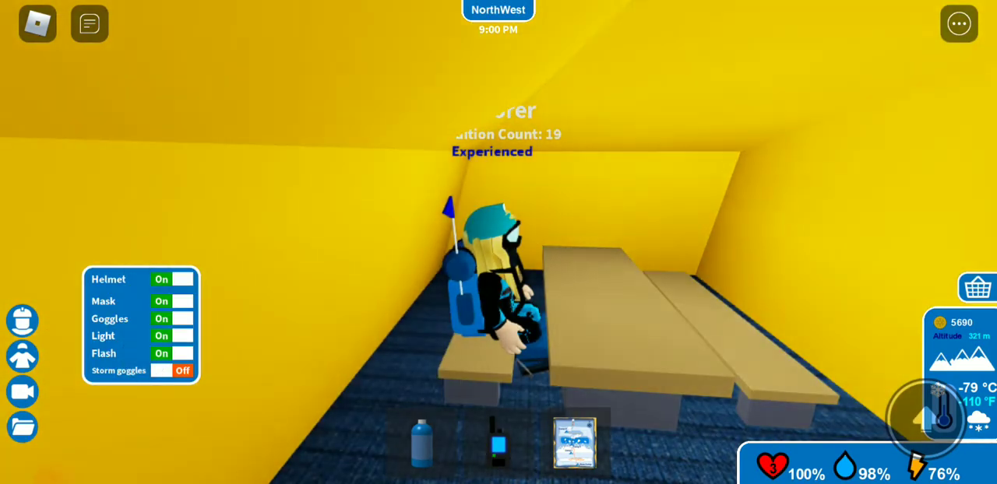
pyautogui.click(173, 279)
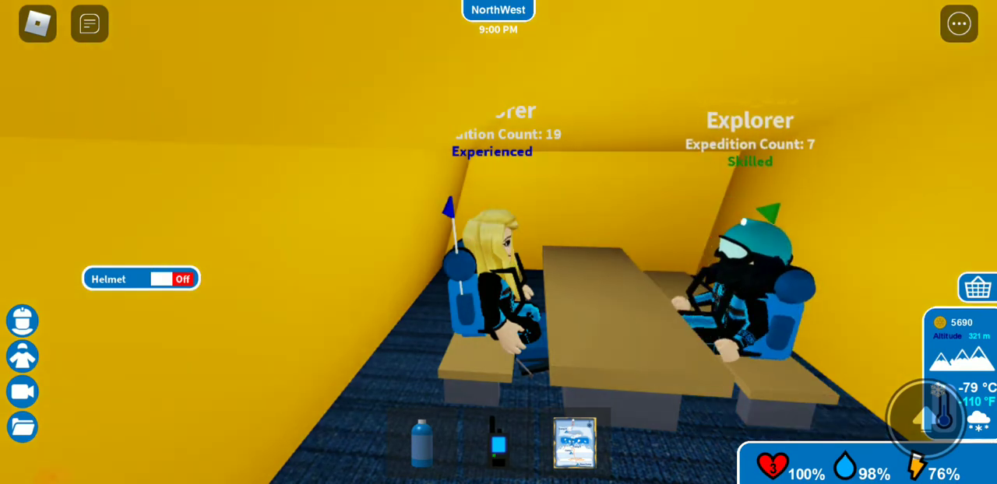